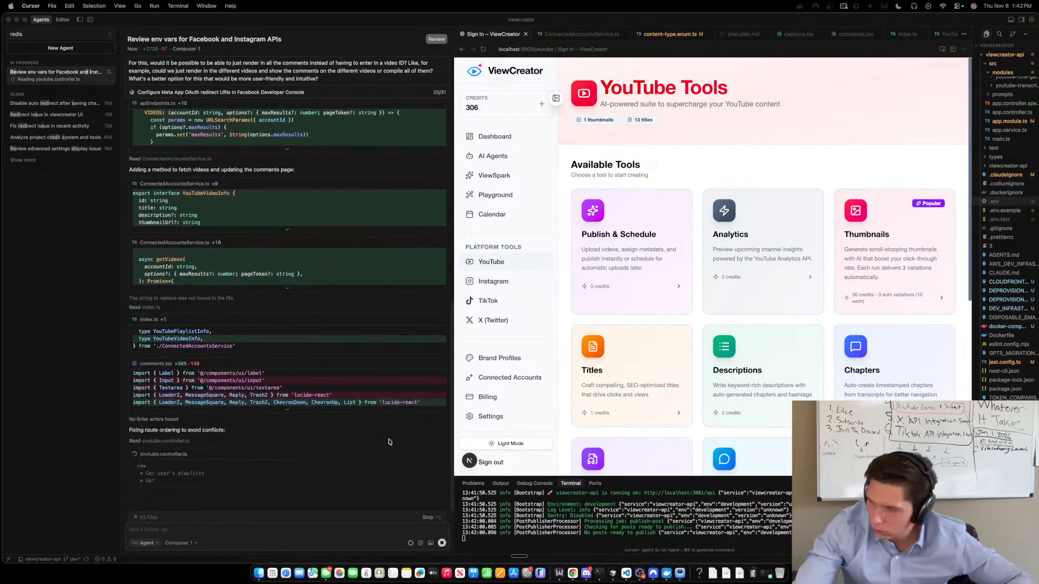
Expand the first video's comments on the YouTube Comments page and scroll through the list.
scroll("down", 3)
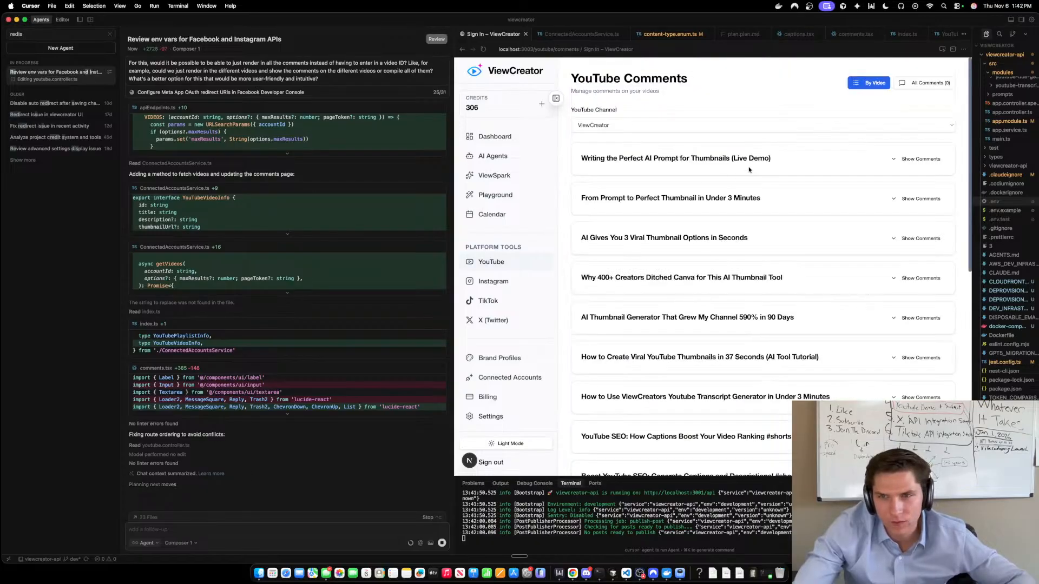
left_click(920, 158)
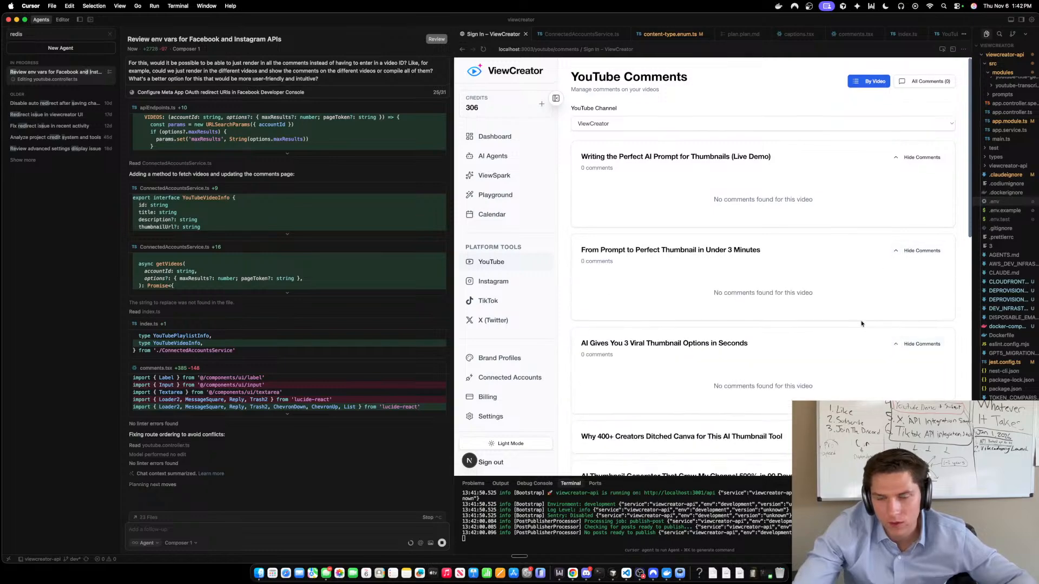
scroll("down", 3)
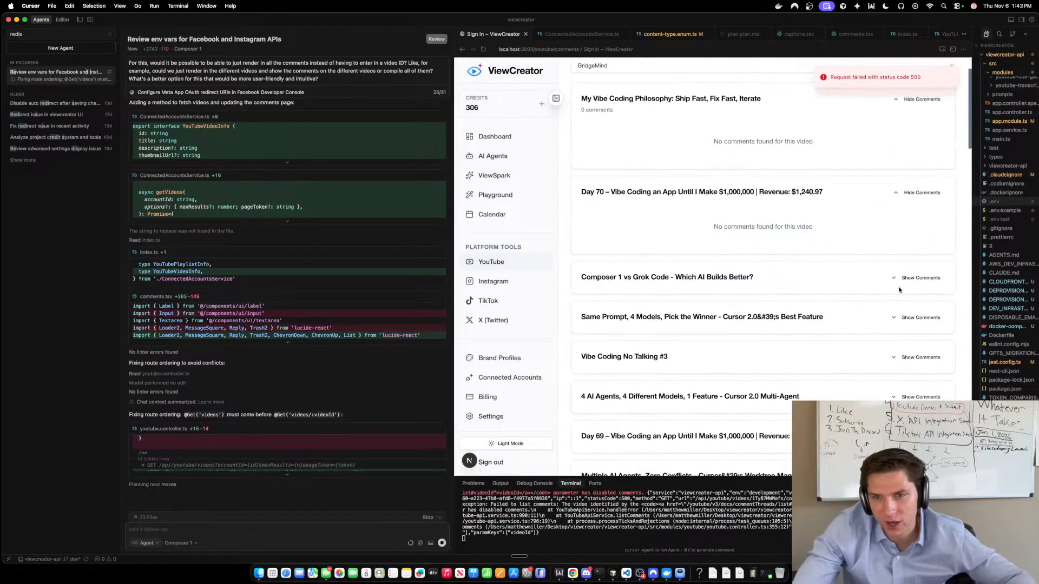
Add the terminal's error lines to the agent chat as context.
left_click(920, 277)
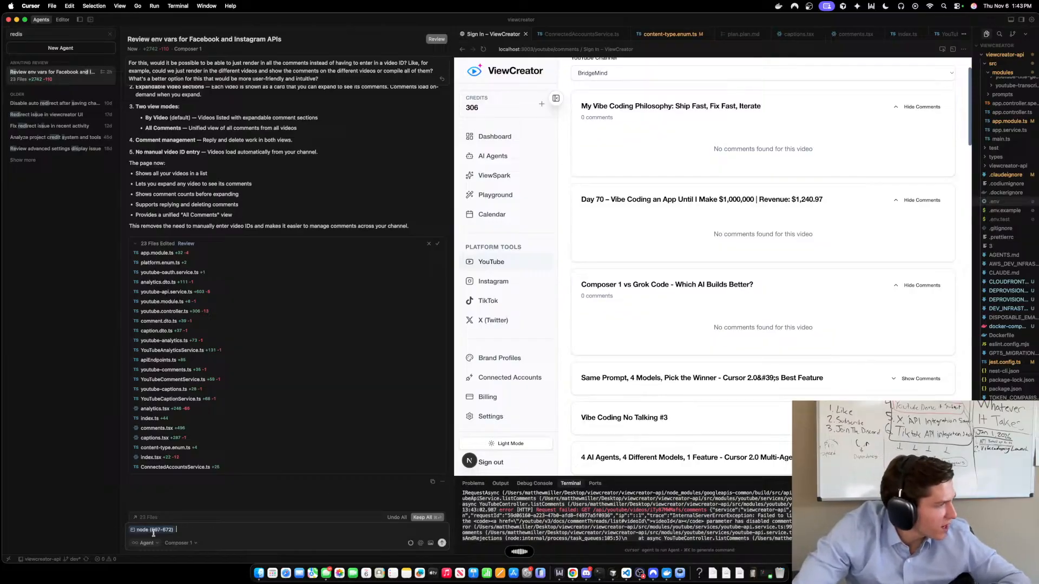
Ask the agent 'What is the source of these errors?' and let it fix the disabled-comments 500 errors.
type("What is the source of these errors?")
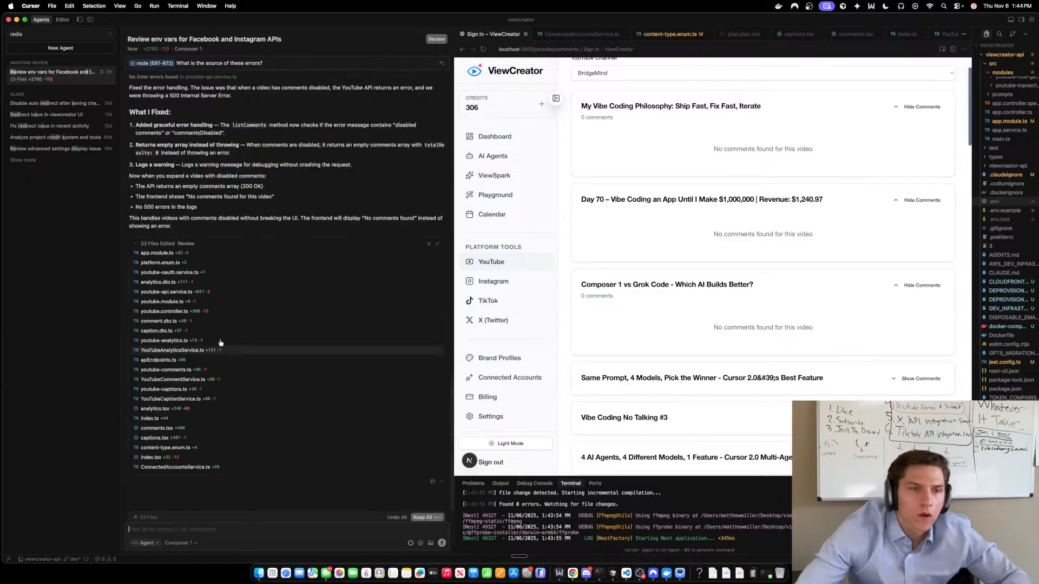
scroll("down", 3)
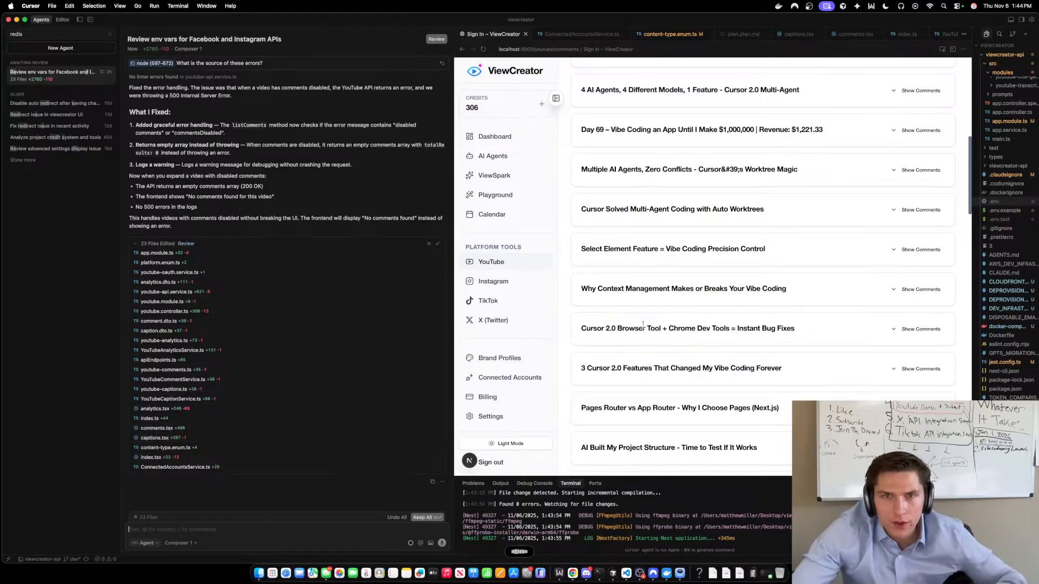
mouse_move(634, 321)
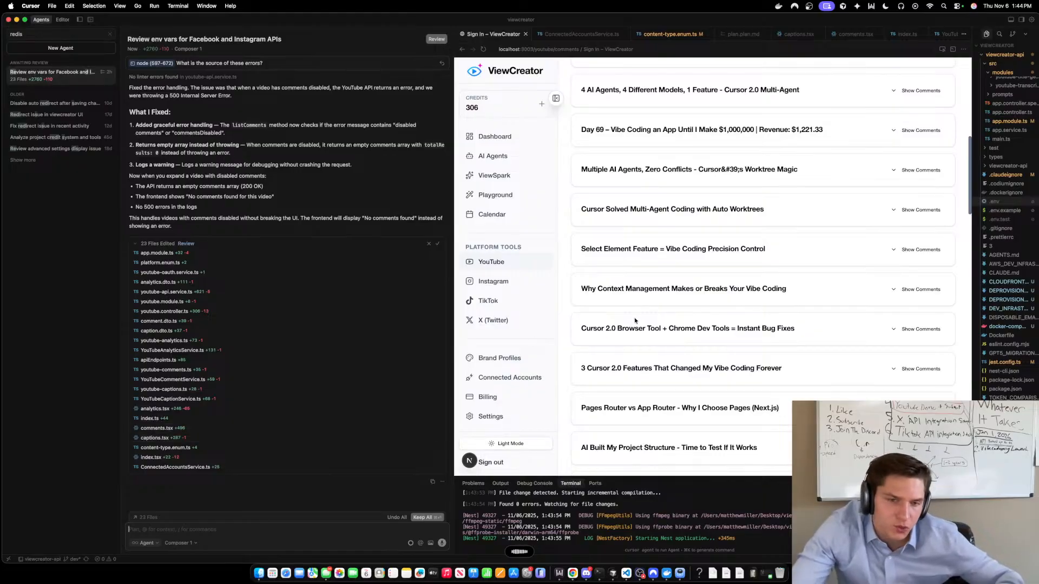
Ask the agent to include thumbnails in the video list on the YouTube comments page.
type("Would it be possible to include the thumbnail in the video list in the YouTube comments page?")
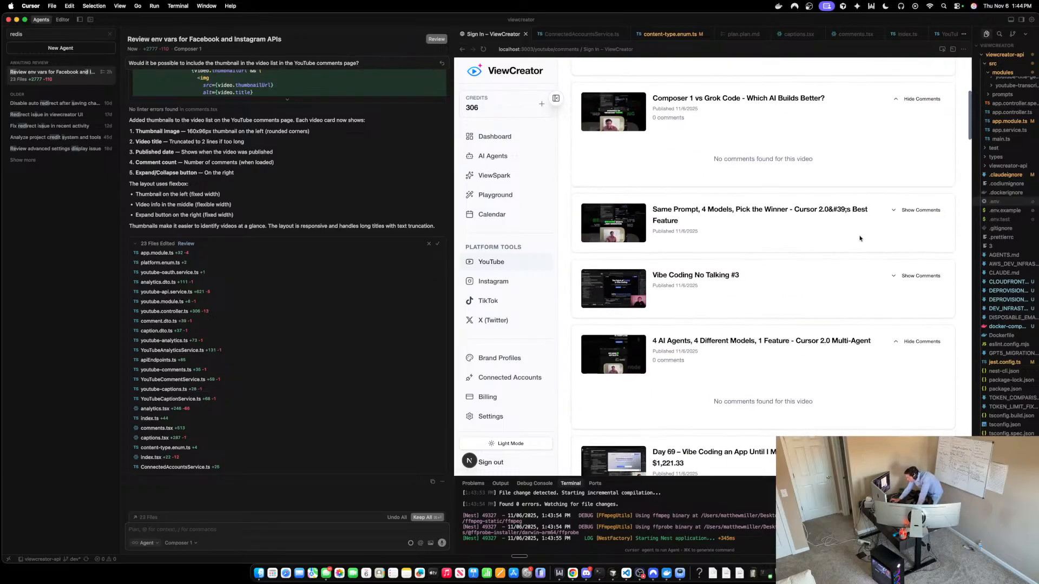
Show comments for Vibe Coding No Talking #3 and scroll through its threaded replies.
left_click(920, 276)
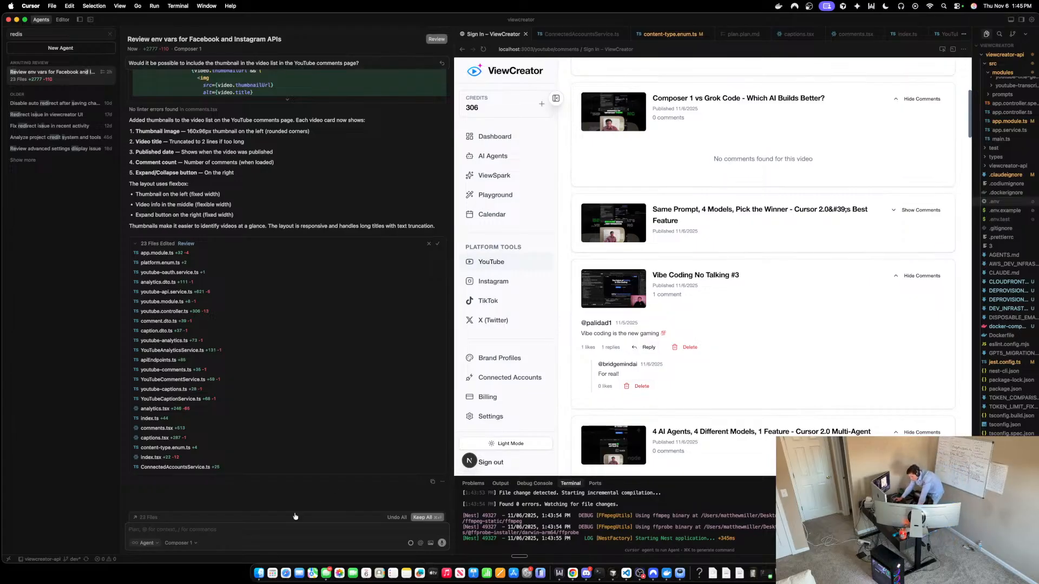
mouse_move(417, 392)
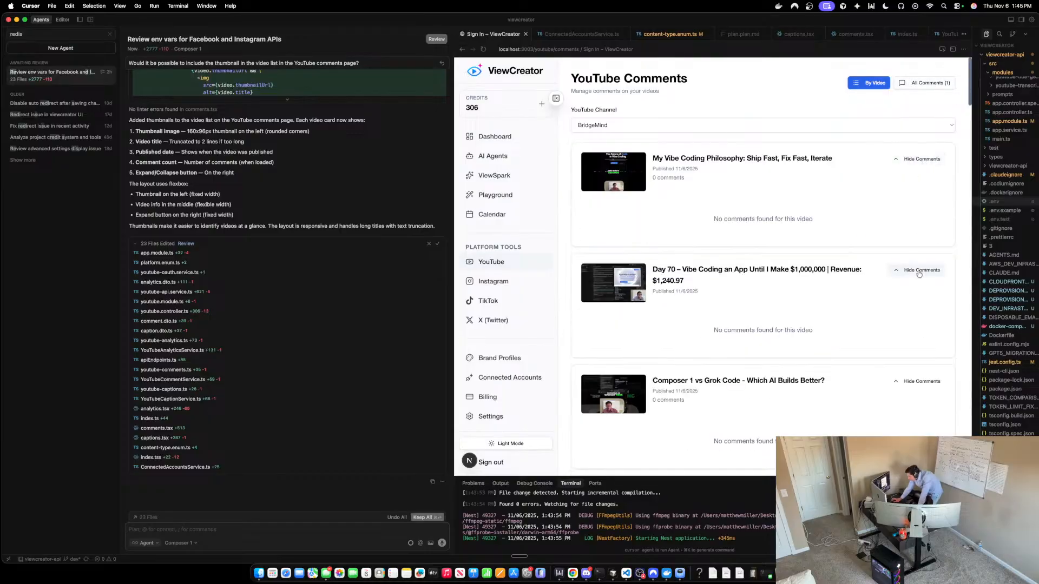
scroll("down", 3)
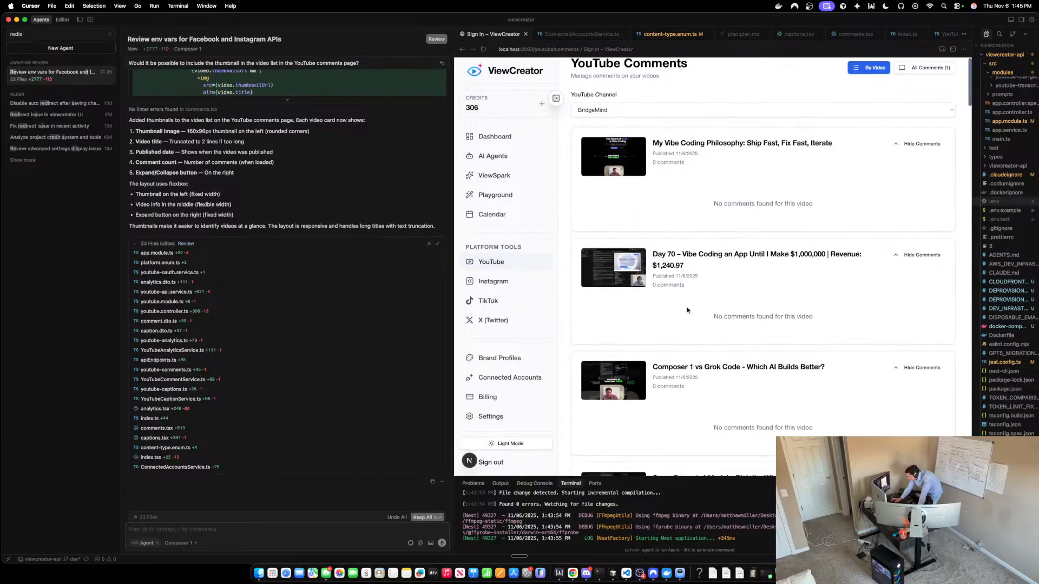
scroll("down", 3)
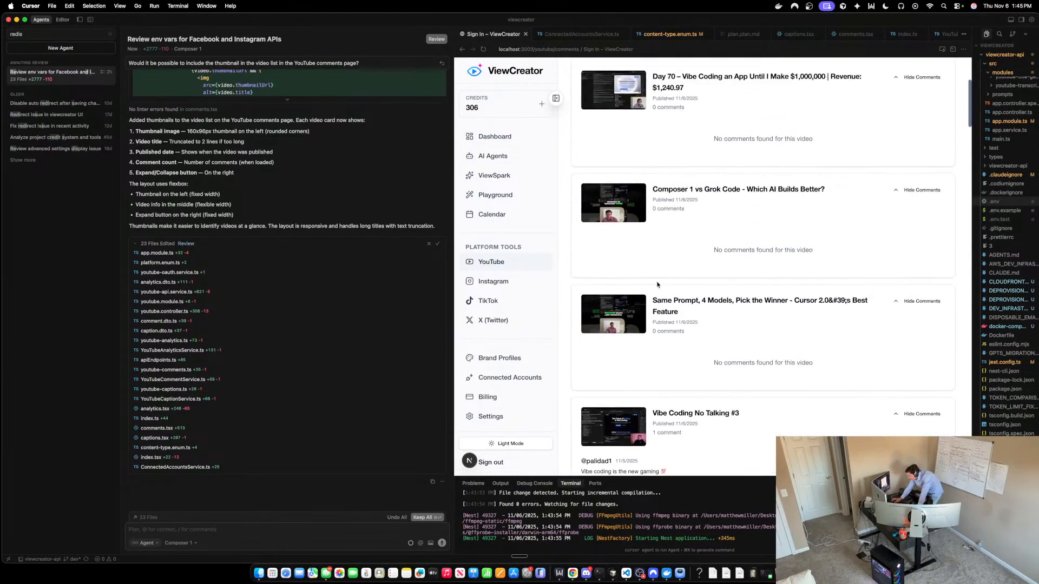
scroll("down", 3)
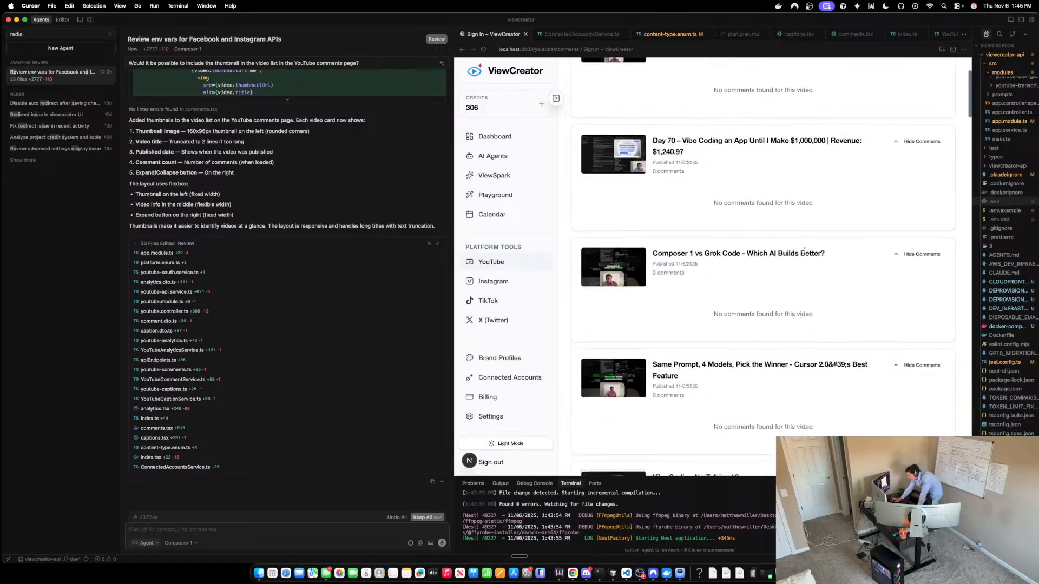
scroll("down", 3)
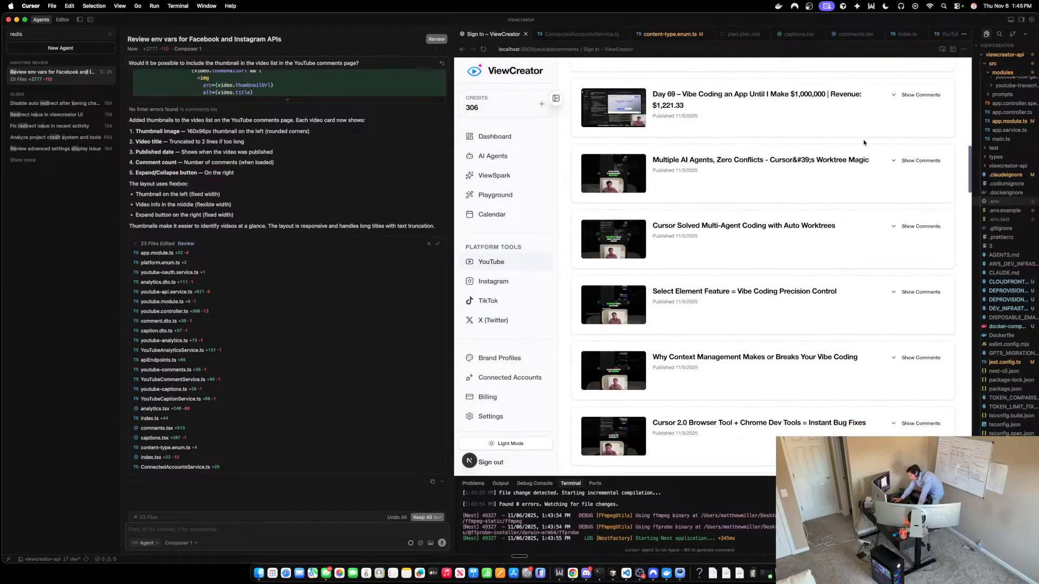
Show and then hide the Day 69 video's comments.
left_click(920, 94)
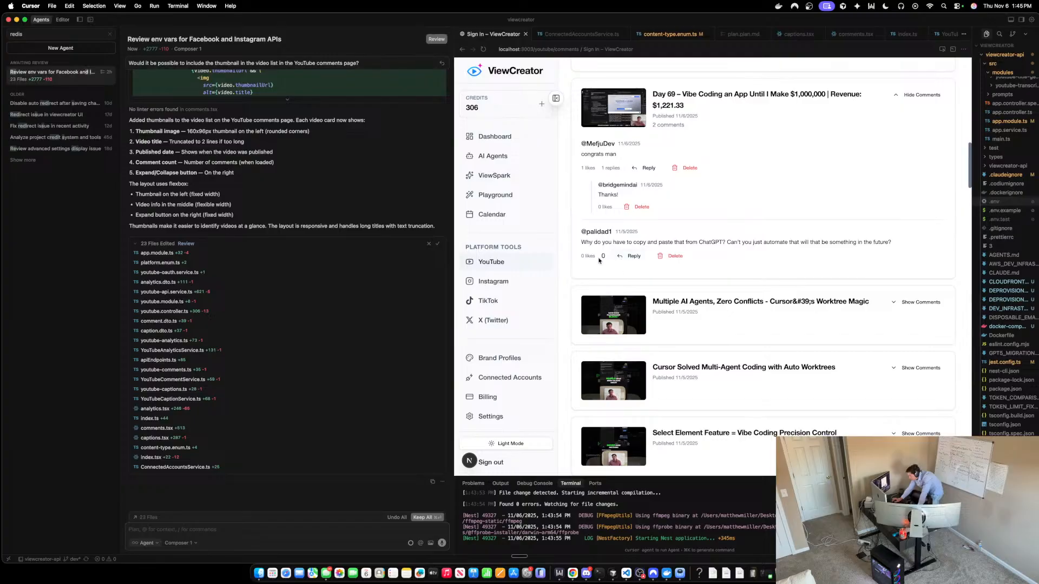
left_click(920, 95)
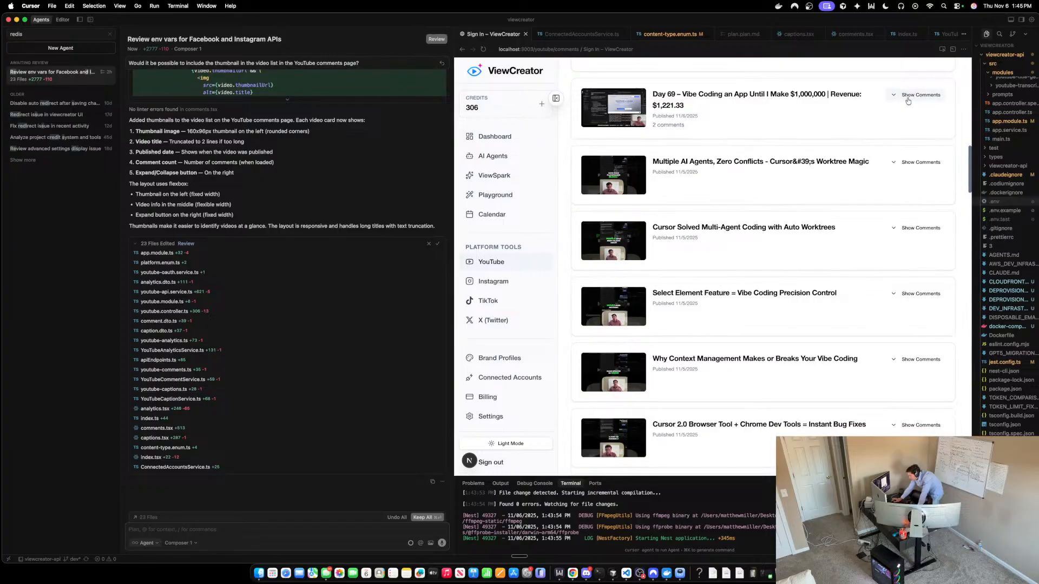
Scroll the preview to reach the YouTube Analytics page content.
scroll("down", 3)
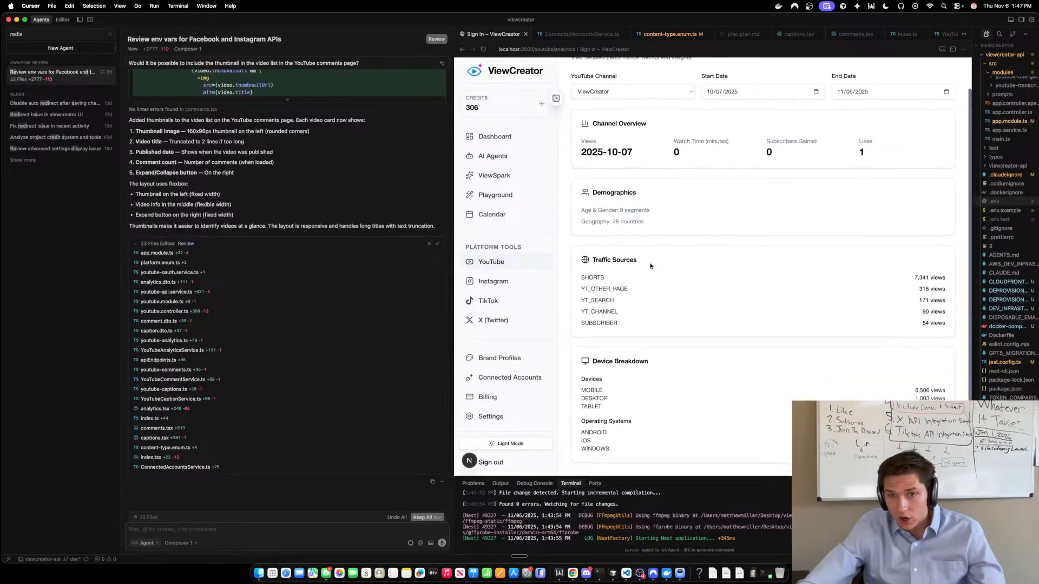
Select BridgeMind from the YouTube Channel dropdown to show its analytics.
left_click(632, 90)
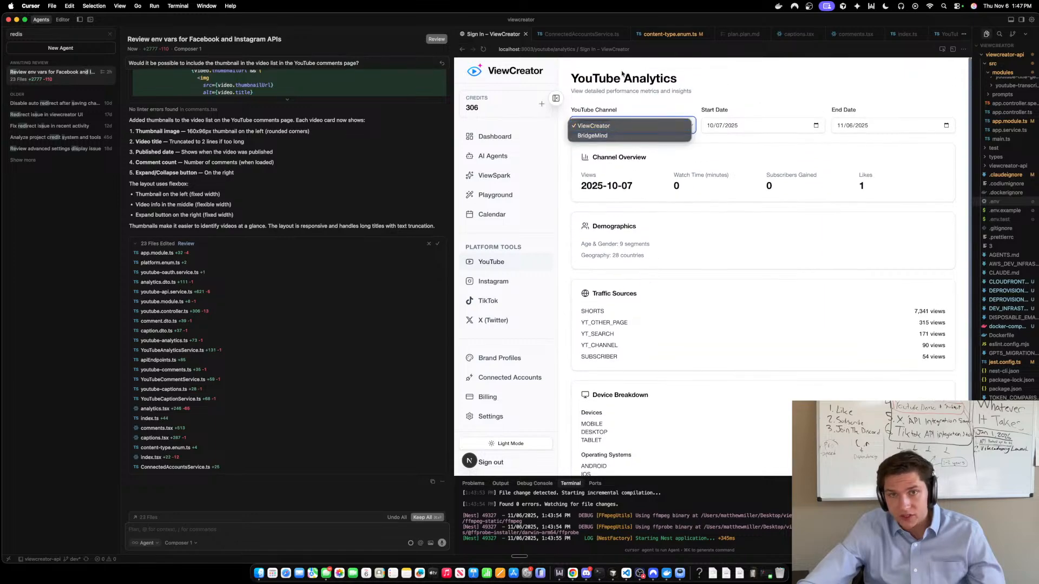
left_click(592, 125)
type("http://localhost:3003/youtube/analytics the styling here is terrible. Please use the actual theme and styling of the application and completely redesign it.")
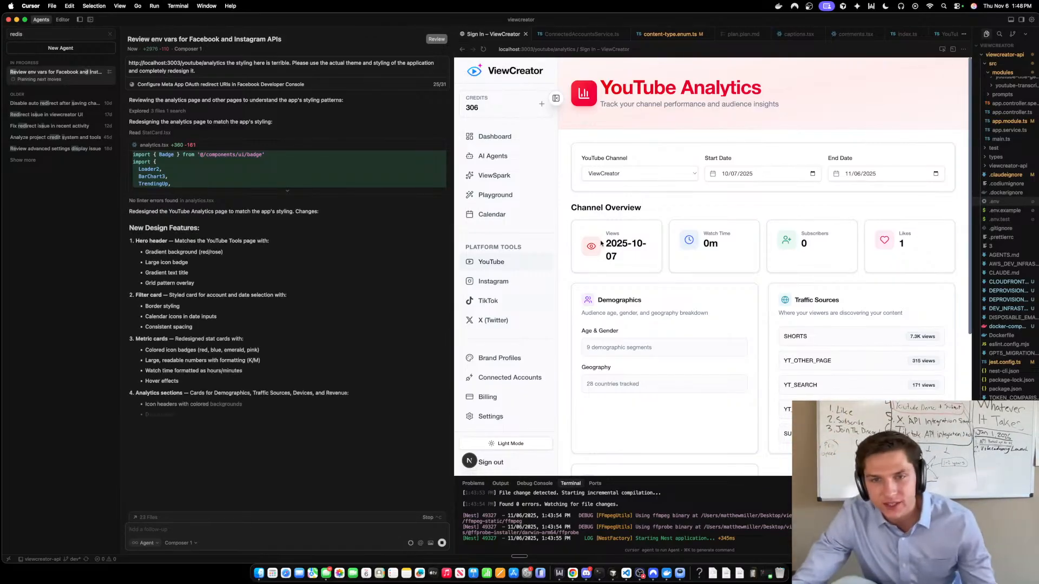
left_click(638, 173)
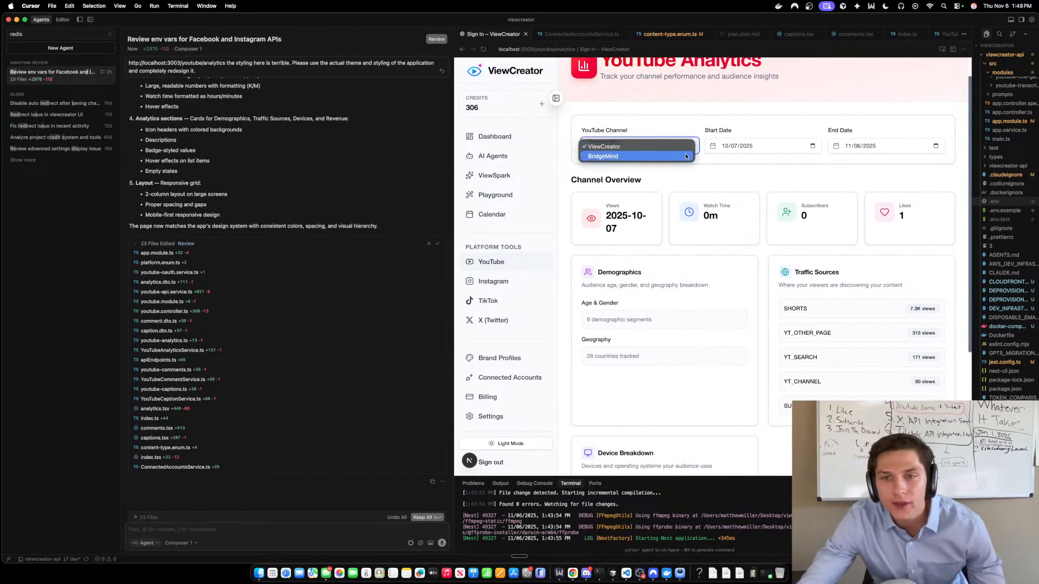
left_click(603, 156)
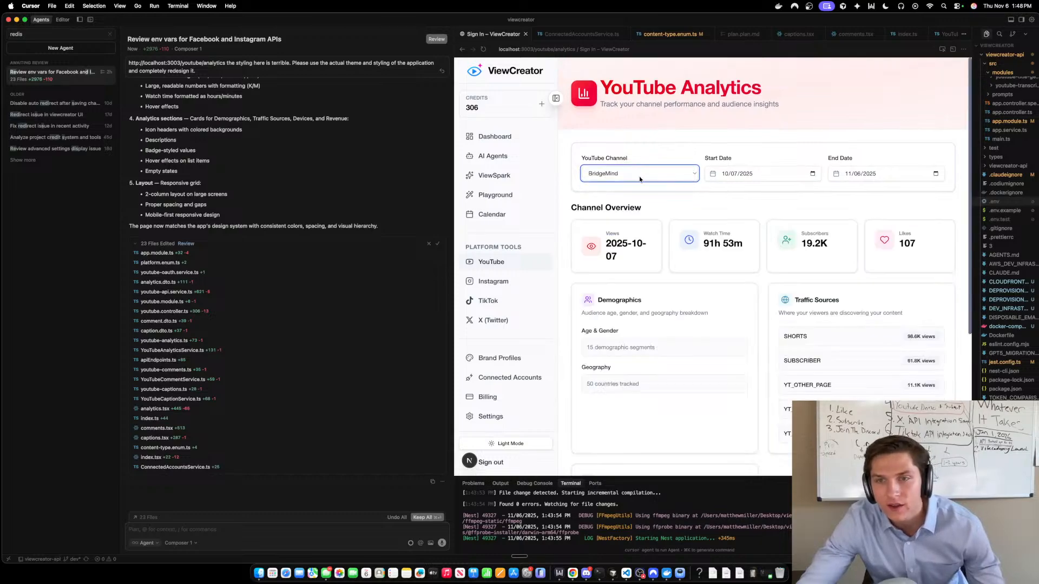